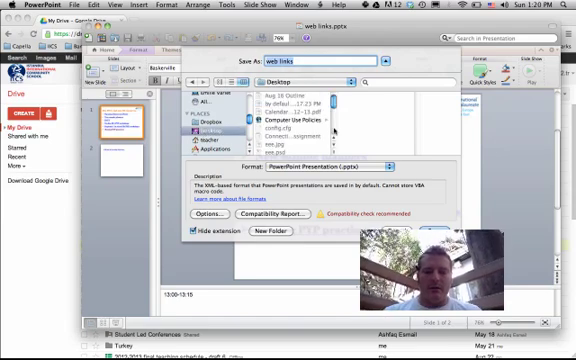
Step: Name the PowerPoint file 'Powerpoint' for saving to the Desktop as .pptx
type("Pow")
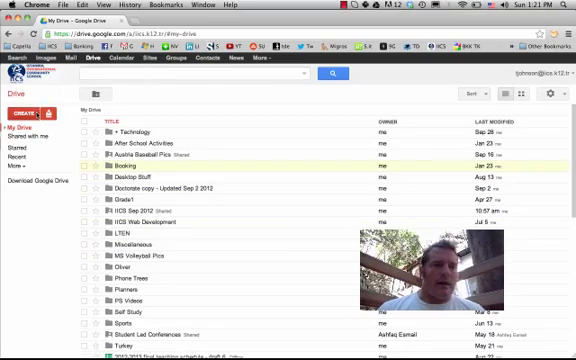
Step: Scroll through the opened Powerpoint.pptx presentation, then start a new WordPress post
scroll("down", 3)
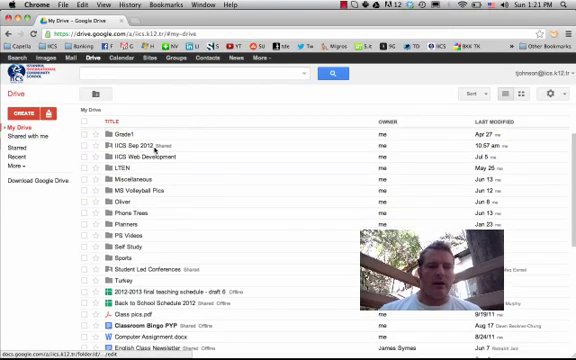
scroll("down", 3)
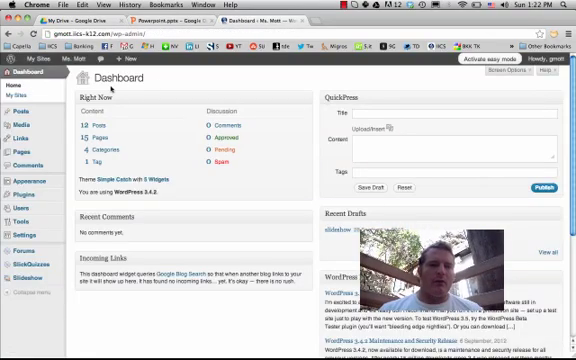
left_click(124, 66)
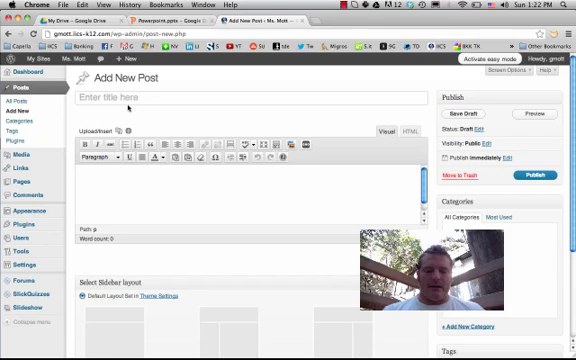
Step: Title the new post 'Powerpoint' and tick the Class News category
type("Powerpoint")
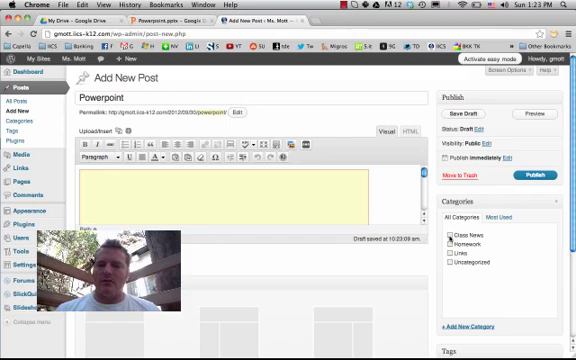
left_click(457, 237)
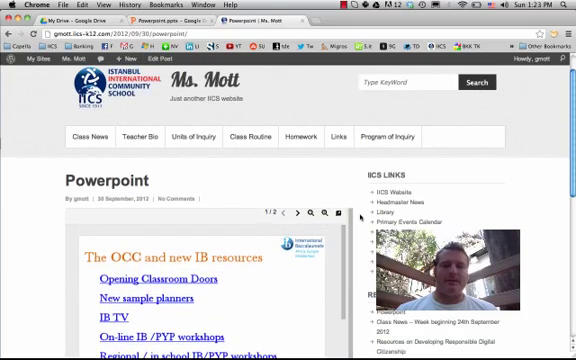
Step: Scroll the published post to check the embedded IB resources slideshow
scroll("down", 3)
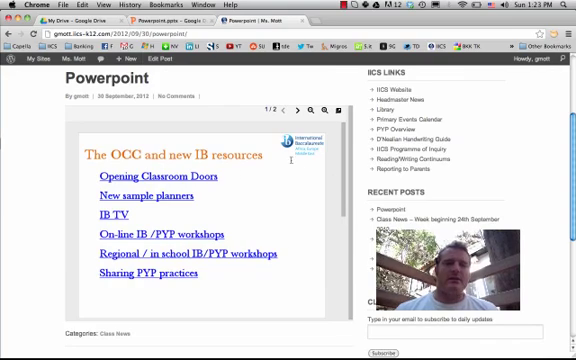